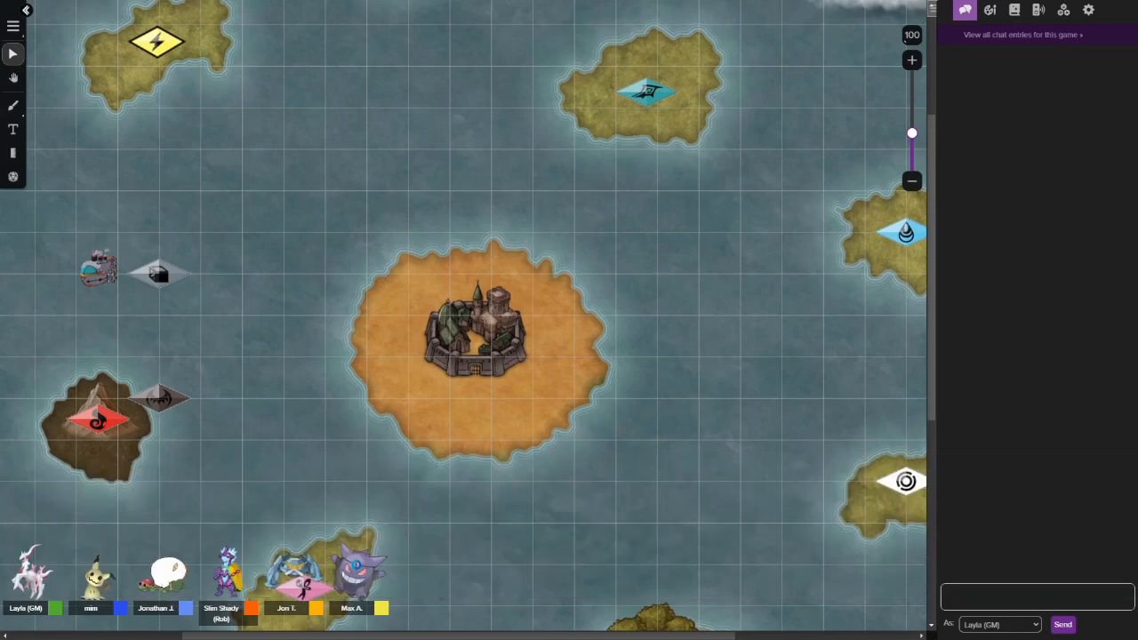
pyautogui.moveTo(652, 471)
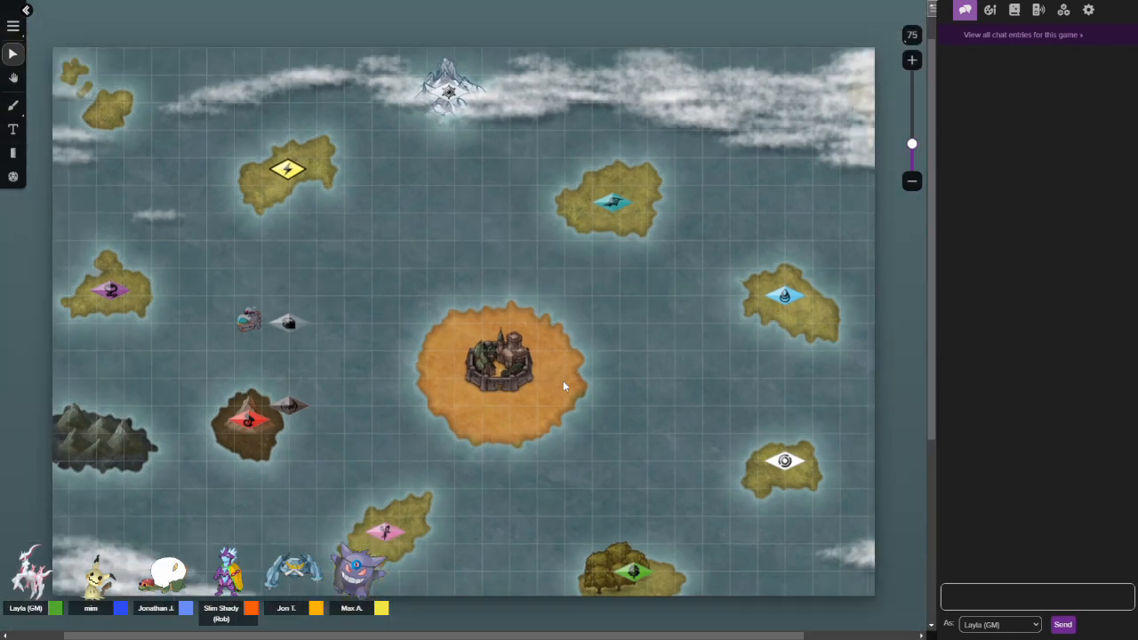
# - Zoom the map view out so its outer edges and the bottom purple marker show
pyautogui.scroll(-3)
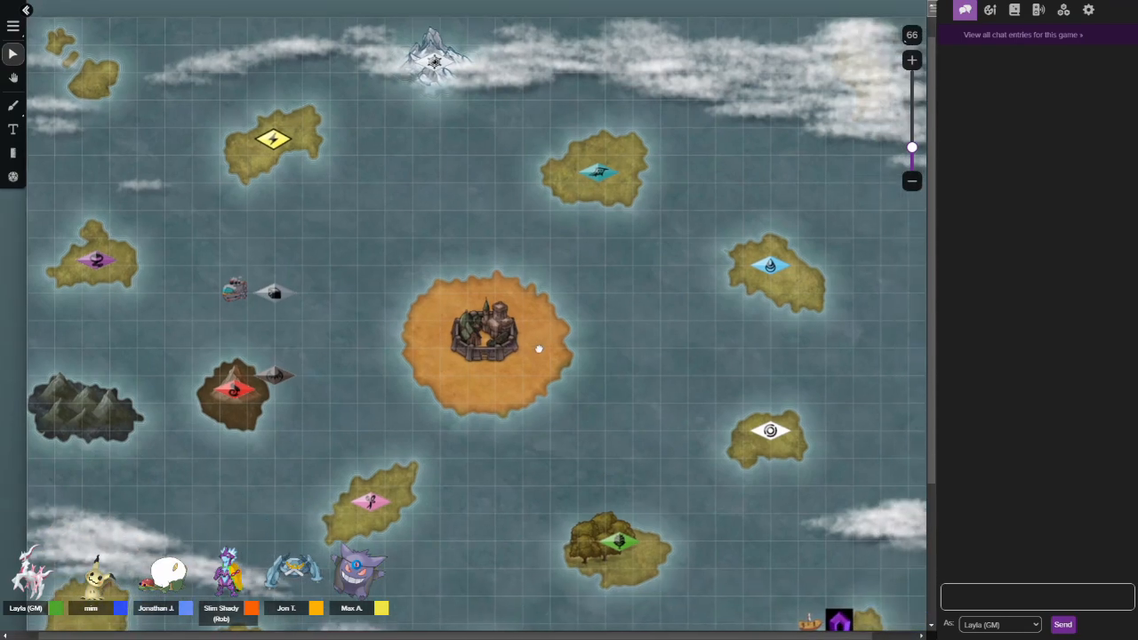
pyautogui.rightClick(539, 348)
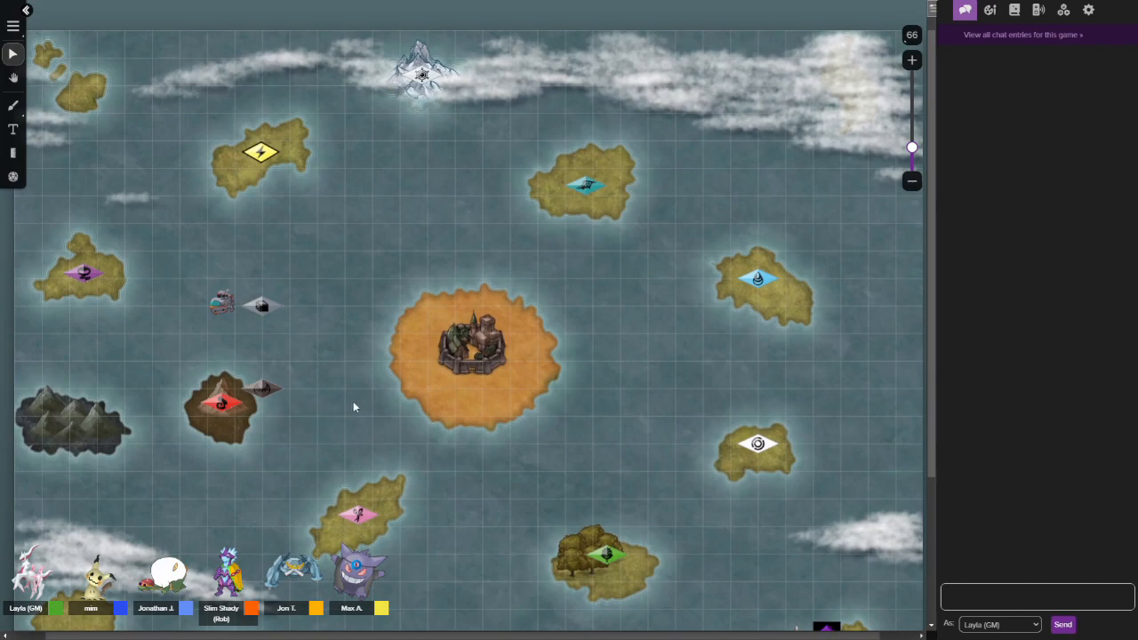
pyautogui.moveTo(359, 413)
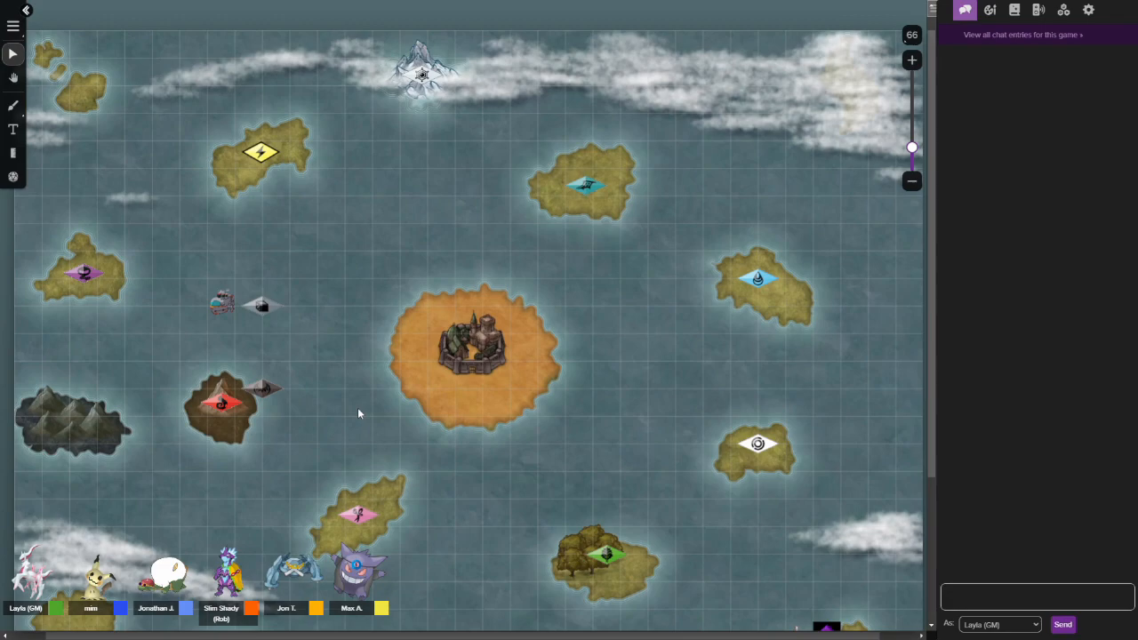
pyautogui.moveTo(338, 427)
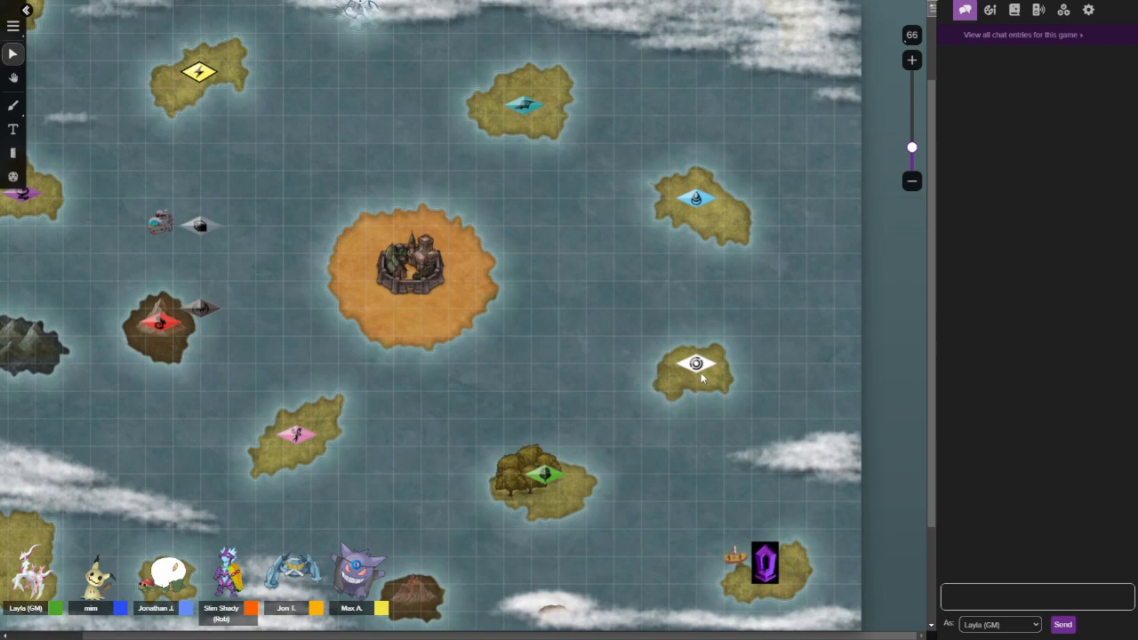
pyautogui.moveTo(689, 397)
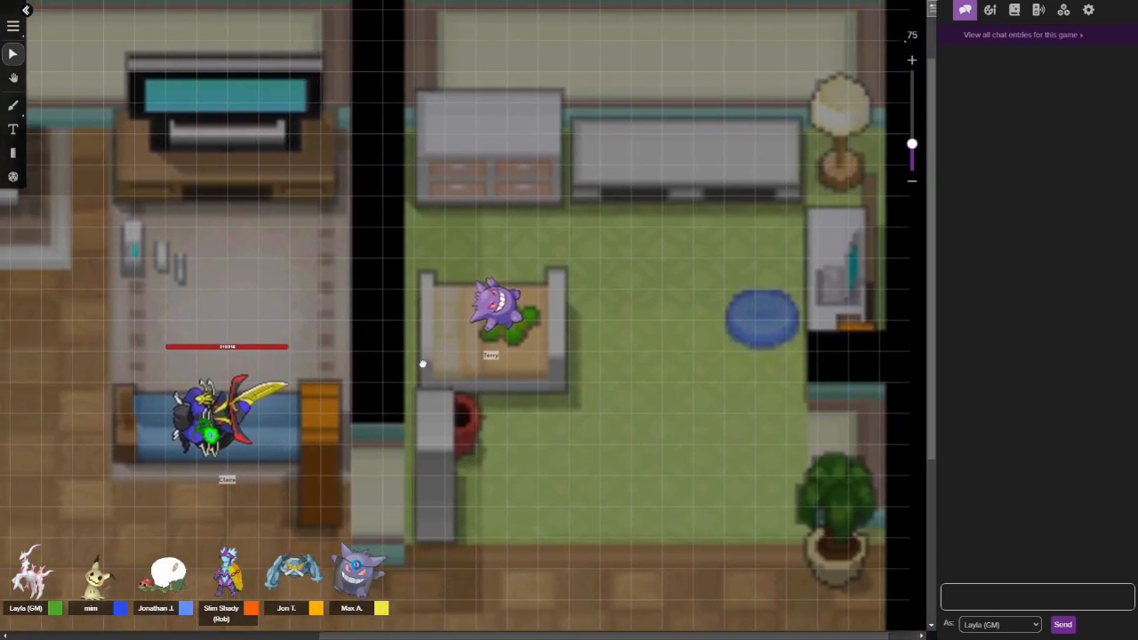
pyautogui.moveTo(476, 360)
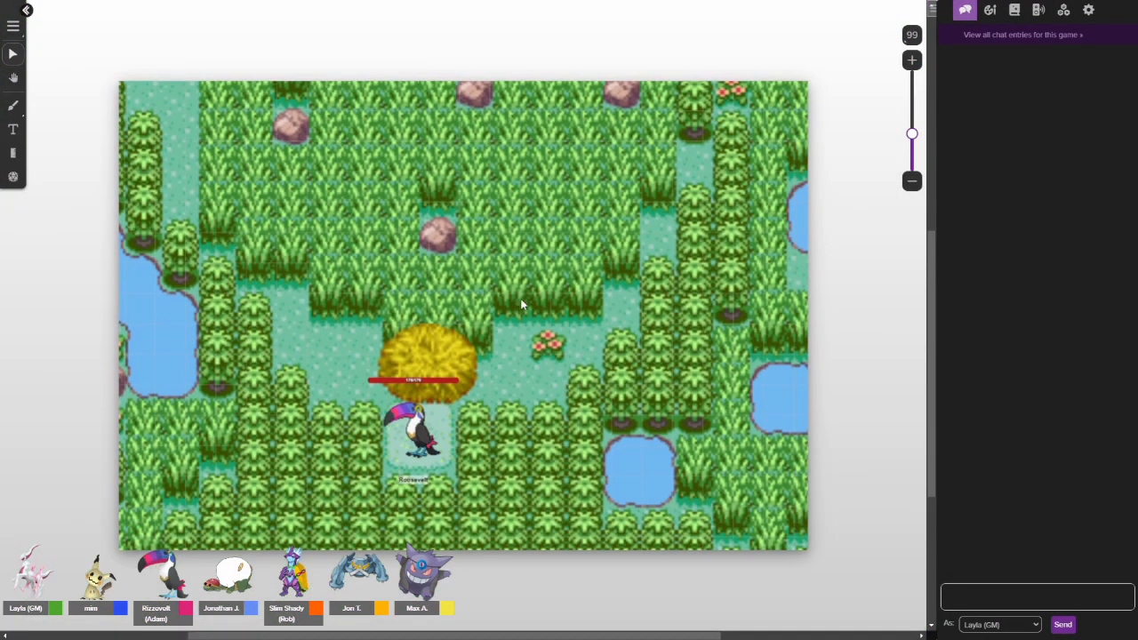
pyautogui.scroll(-3)
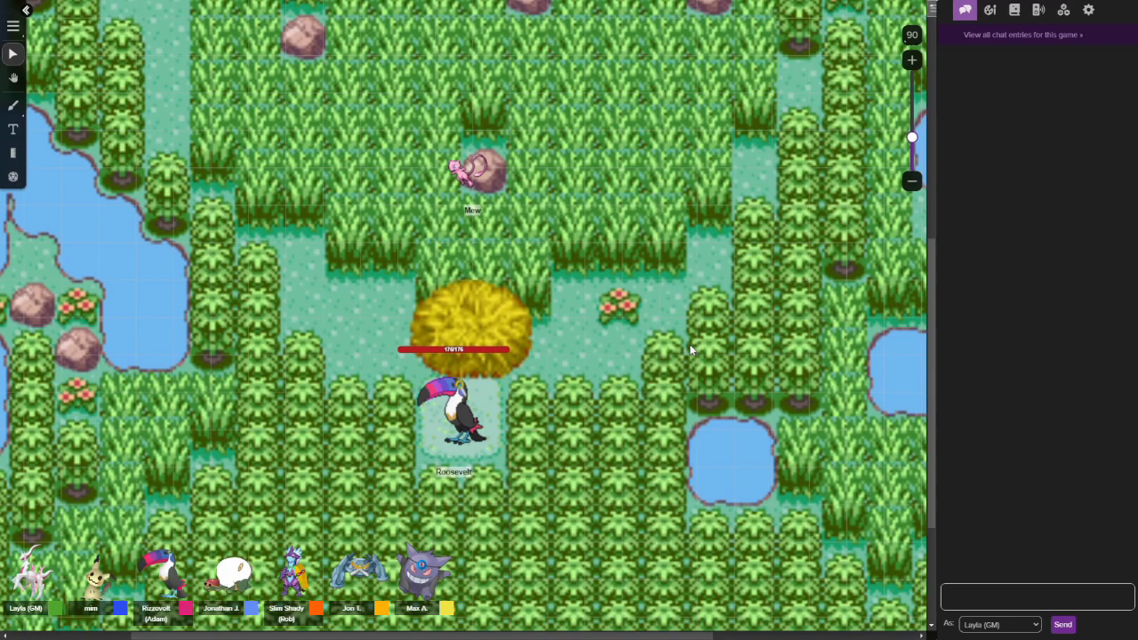
pyautogui.moveTo(677, 351)
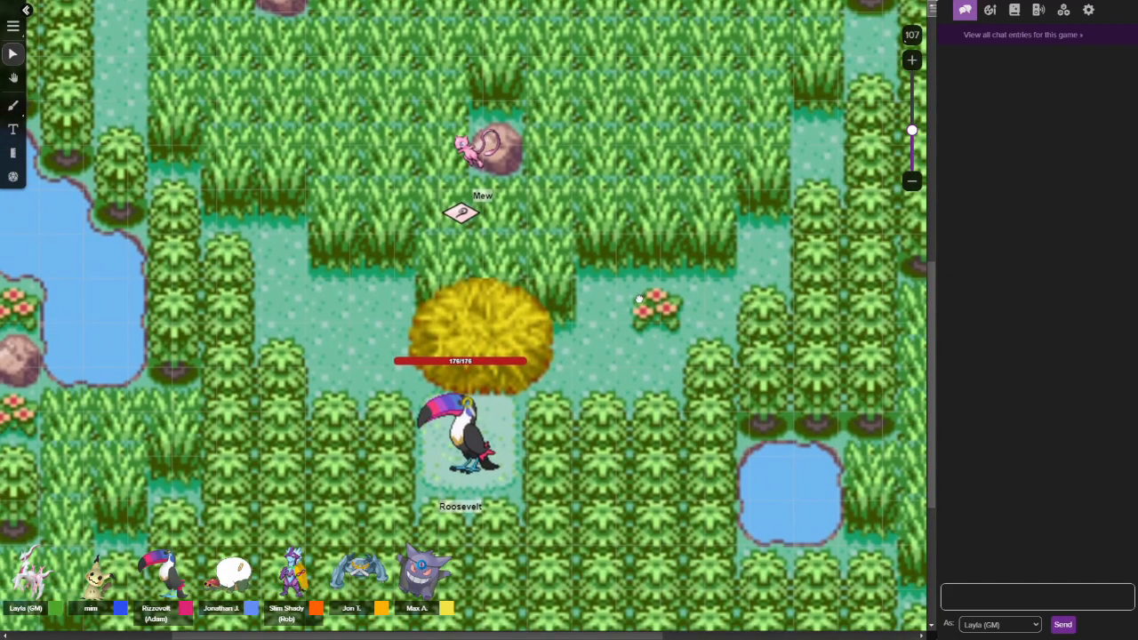
pyautogui.moveTo(641, 305)
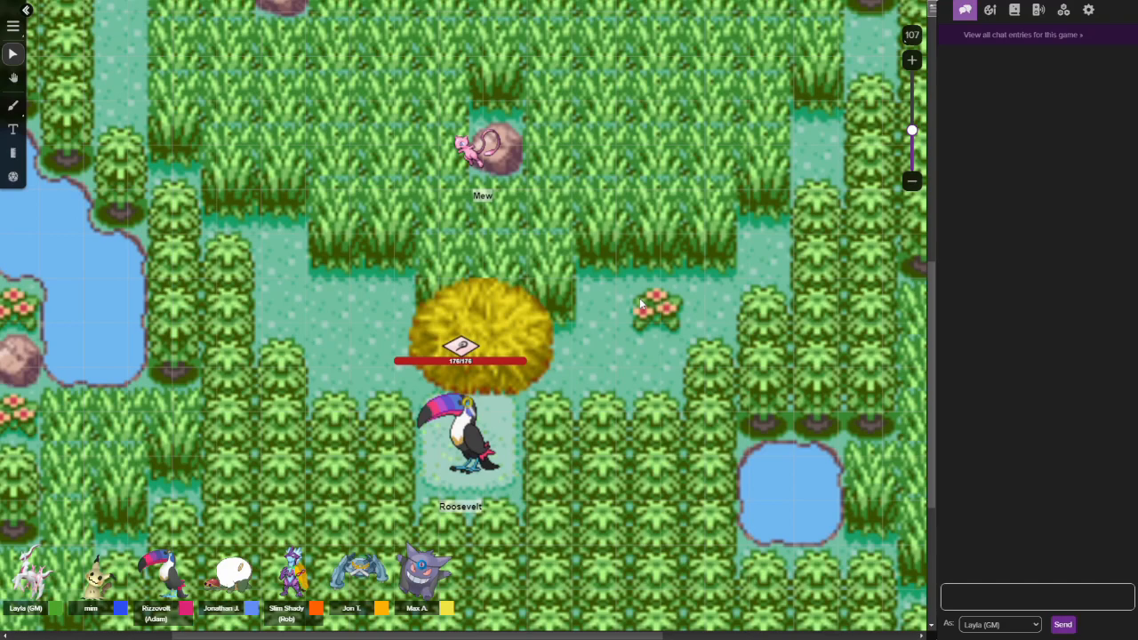
pyautogui.moveTo(629, 288)
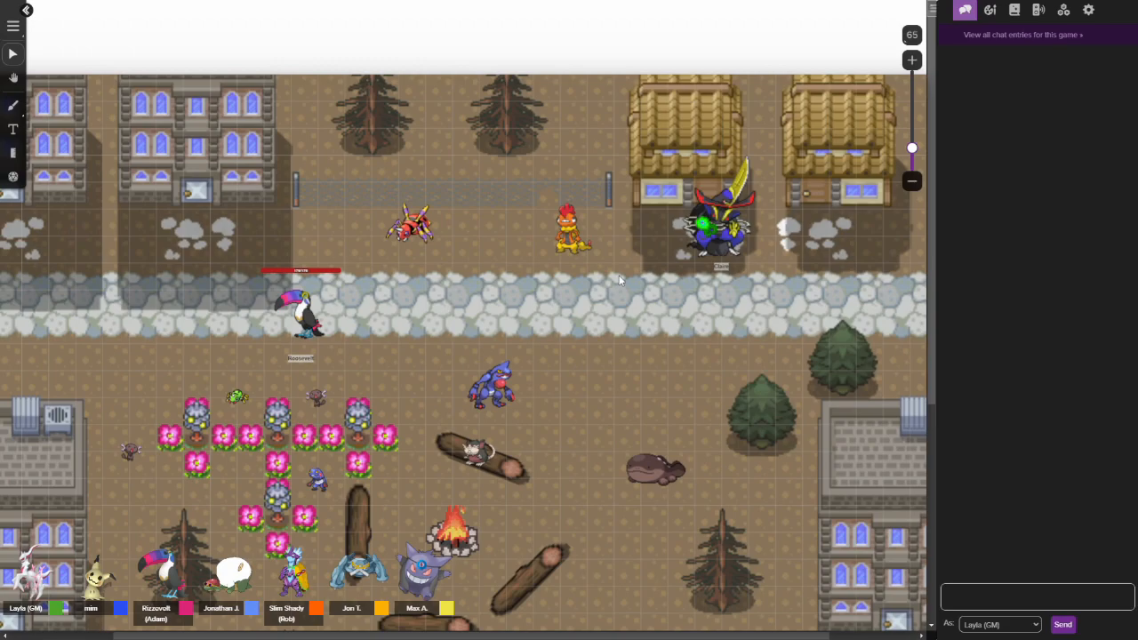
pyautogui.scroll(-3)
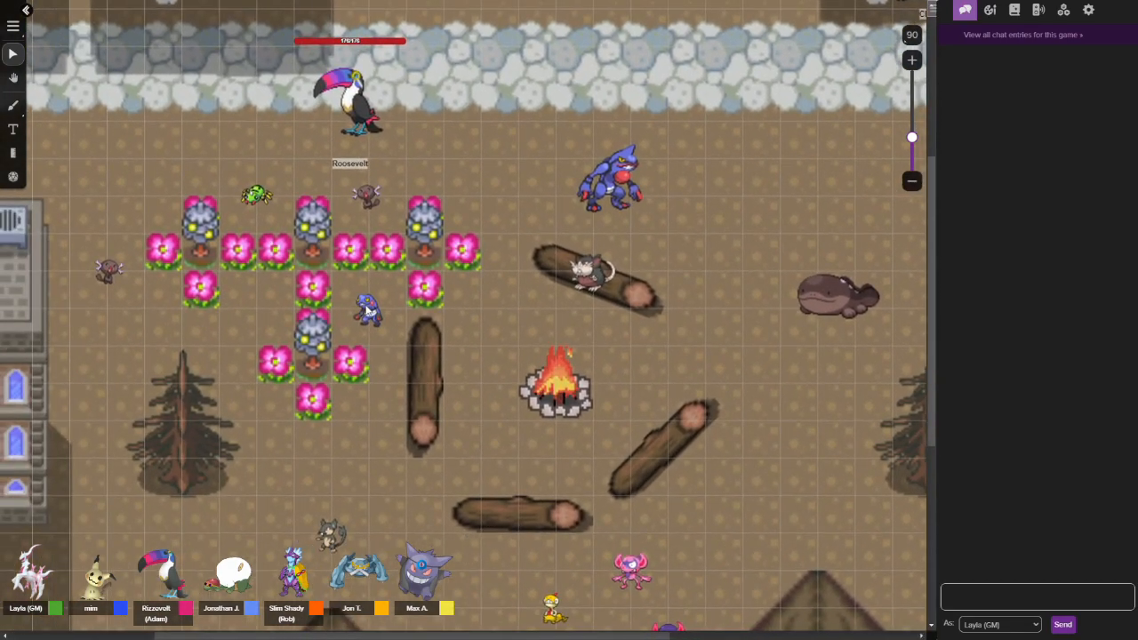
pyautogui.moveTo(249, 324)
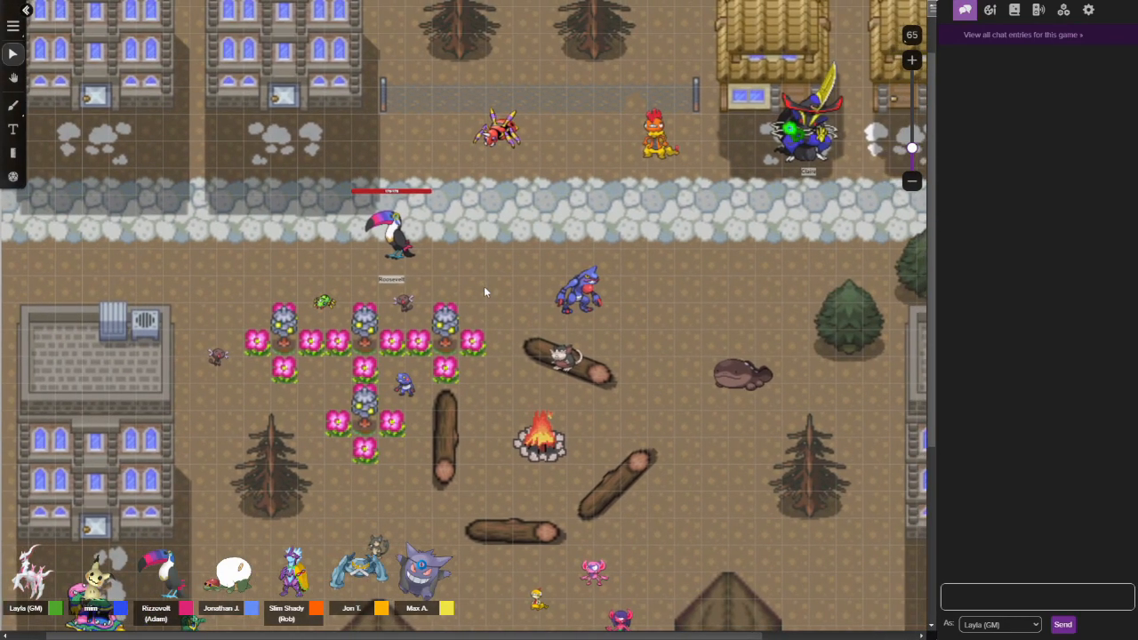
pyautogui.moveTo(538, 466)
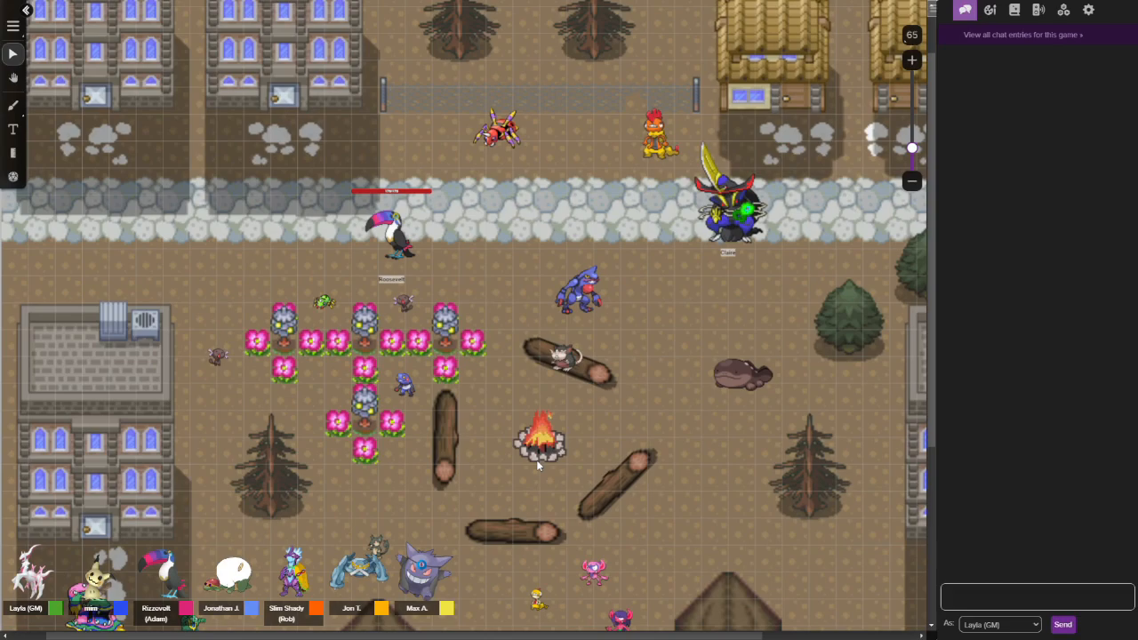
pyautogui.moveTo(589, 439)
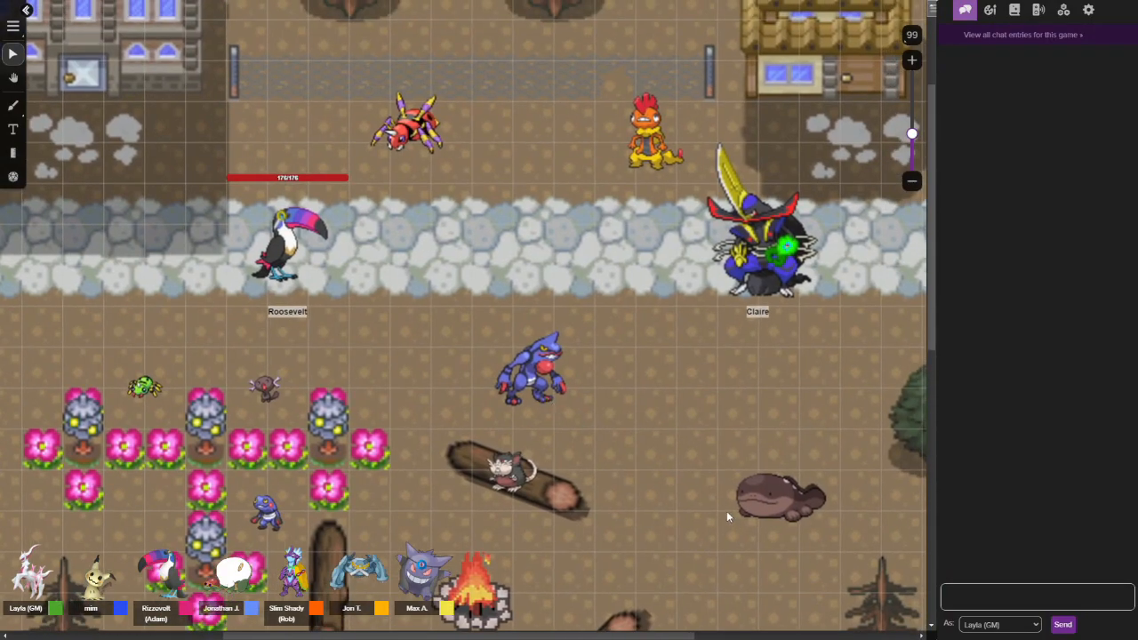
pyautogui.moveTo(660, 524)
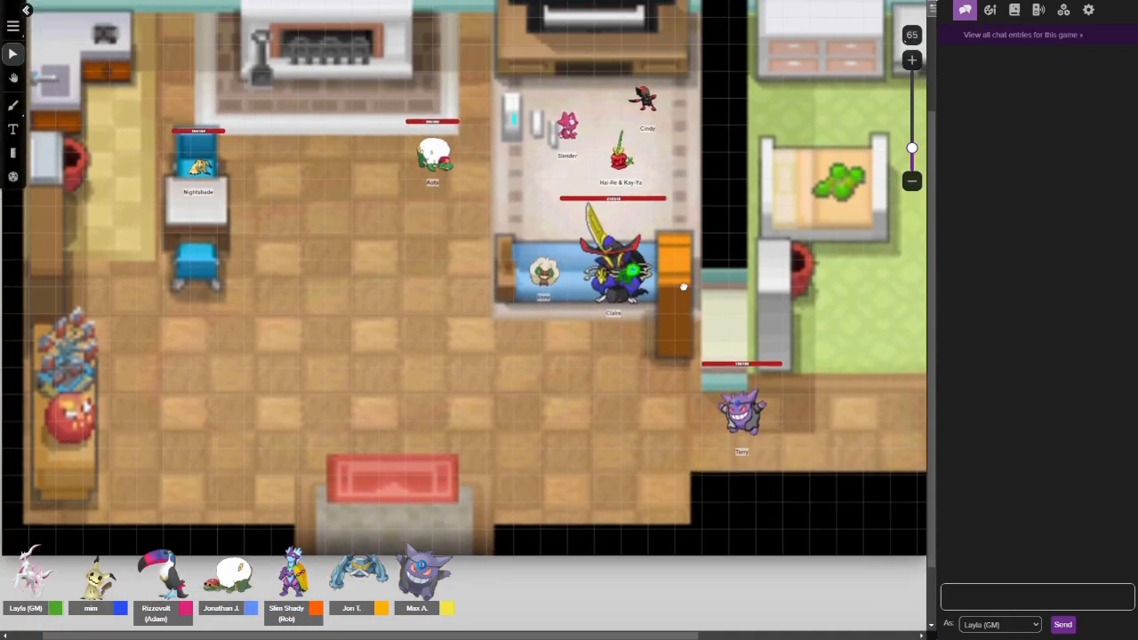
# - Drag Terry's Gengar token from the right corridor to below the living-room couch
pyautogui.click(1038, 10)
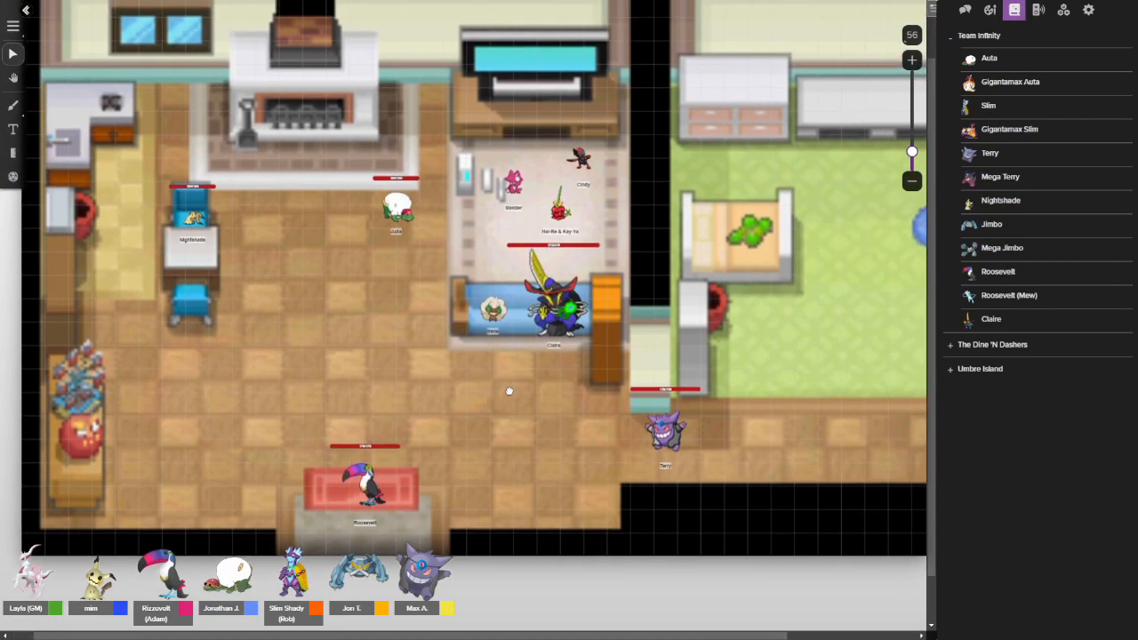
pyautogui.moveTo(510, 395)
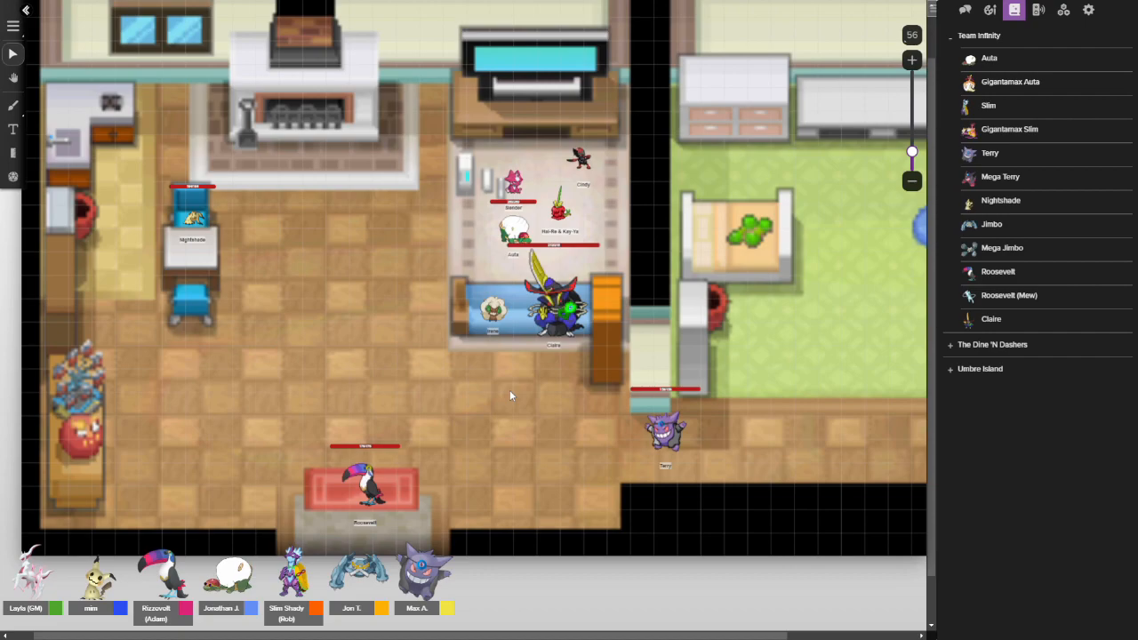
pyautogui.moveTo(665, 431); pyautogui.dragTo(524, 431)
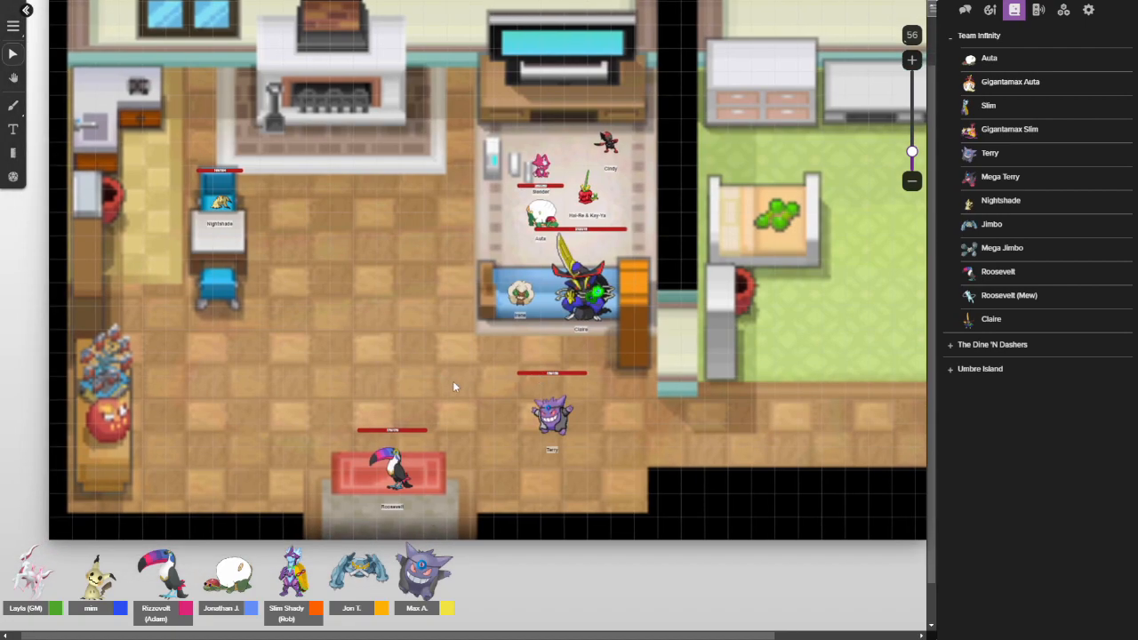
pyautogui.moveTo(276, 326)
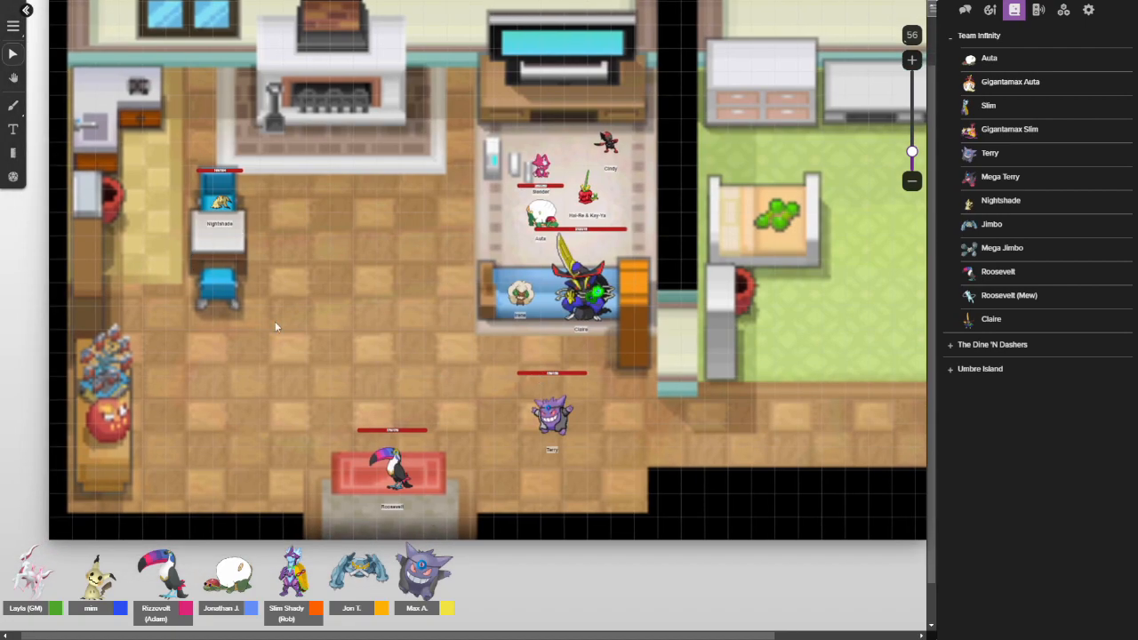
pyautogui.moveTo(371, 333)
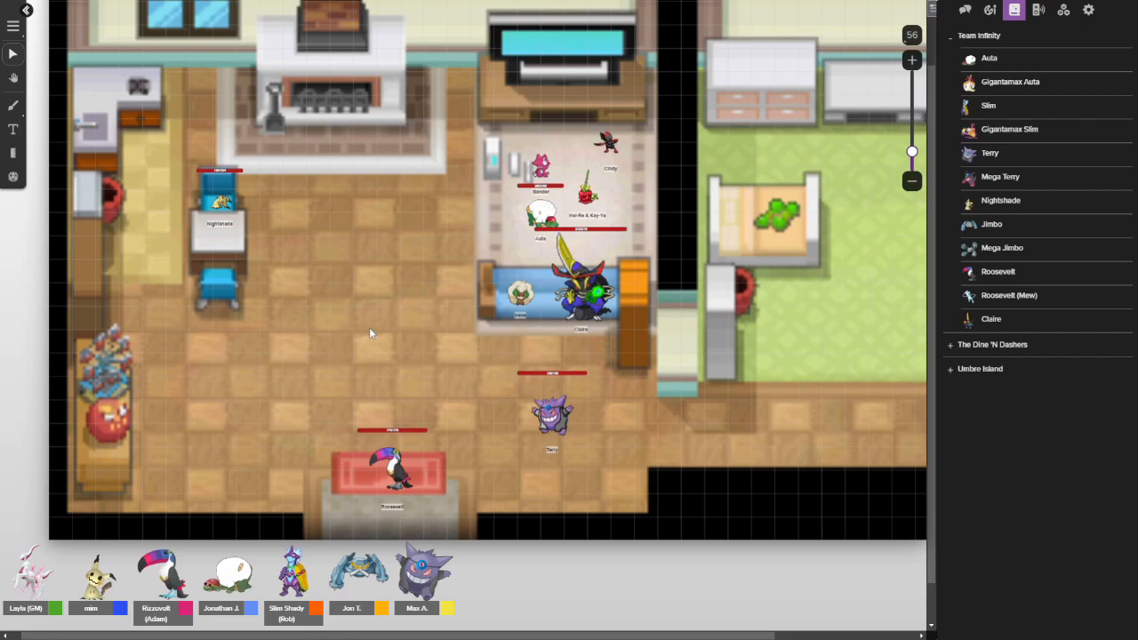
pyautogui.rightClick(371, 333)
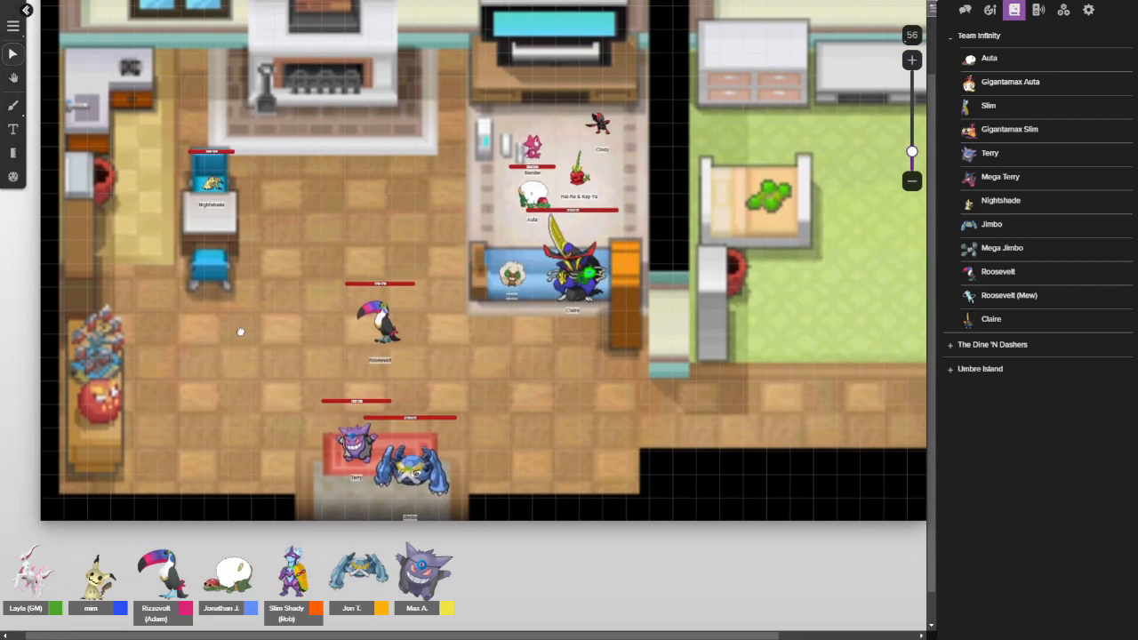
pyautogui.moveTo(242, 336)
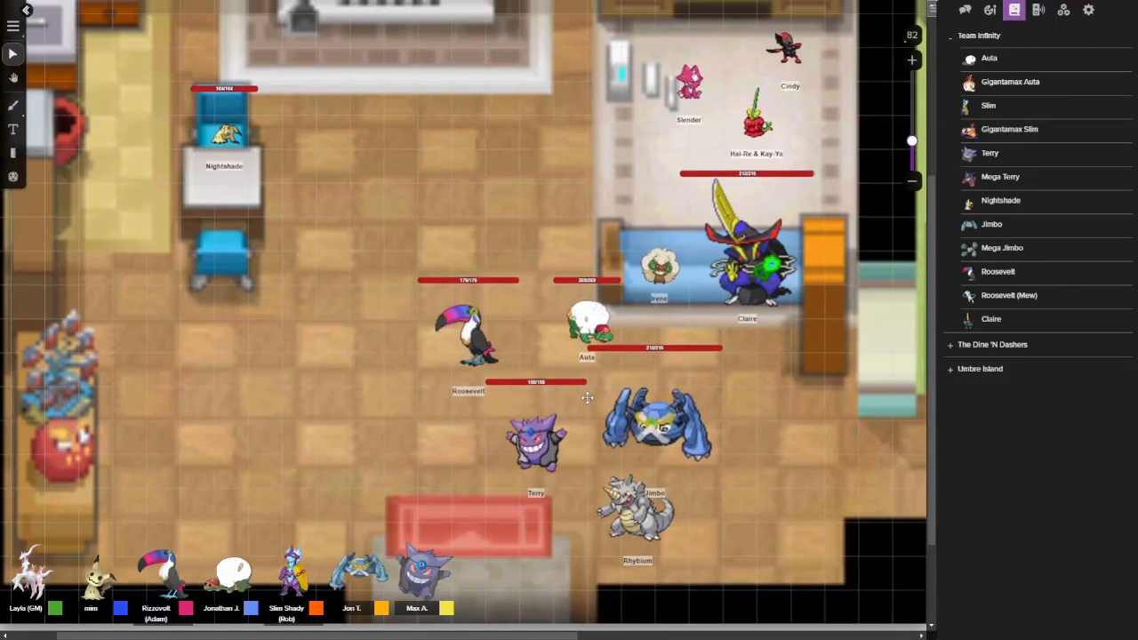
pyautogui.moveTo(305, 381)
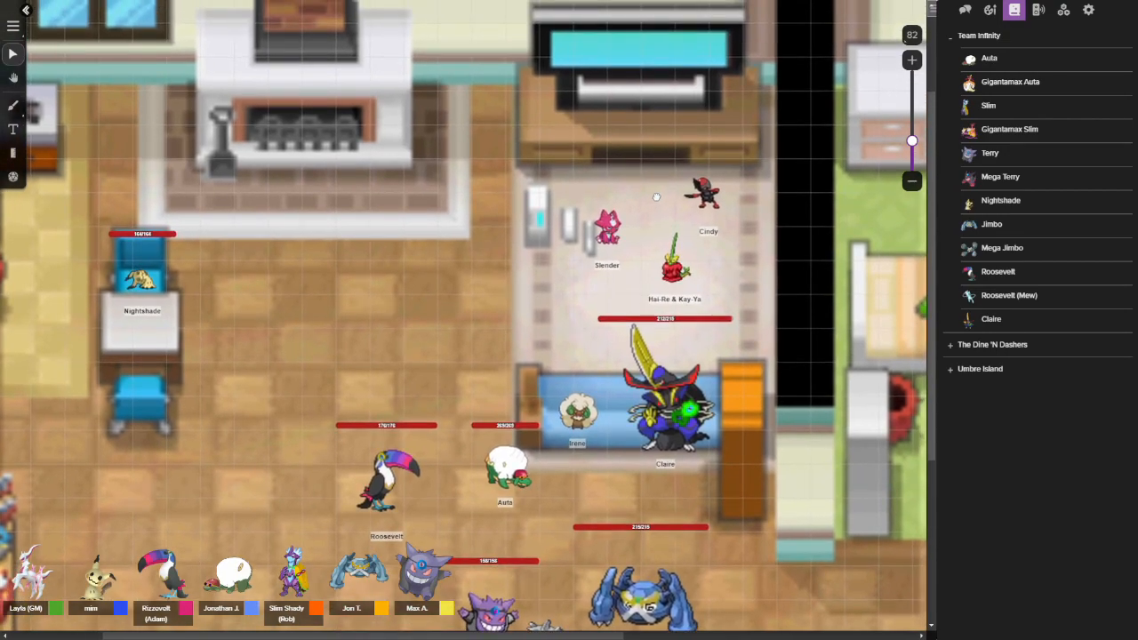
pyautogui.moveTo(658, 200)
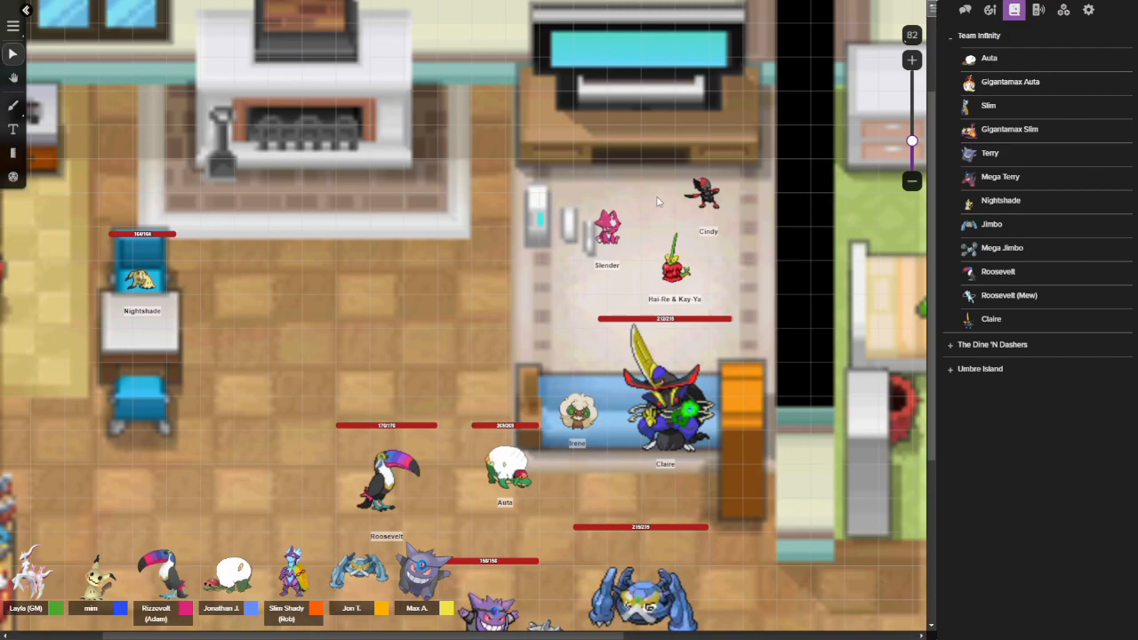
pyautogui.moveTo(663, 187)
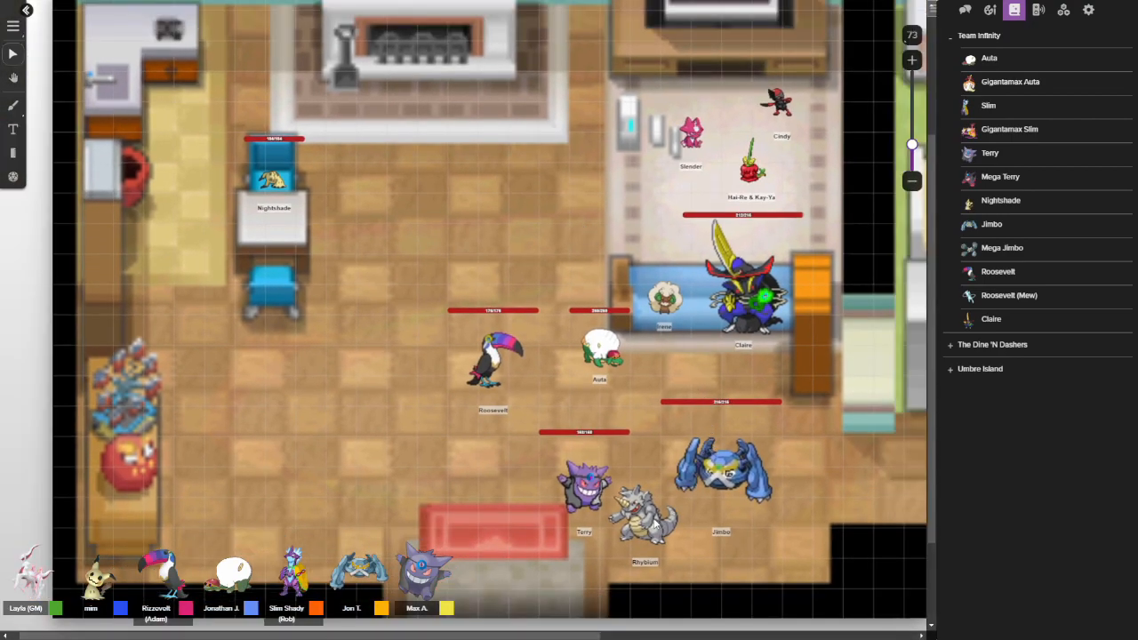
pyautogui.moveTo(690, 280)
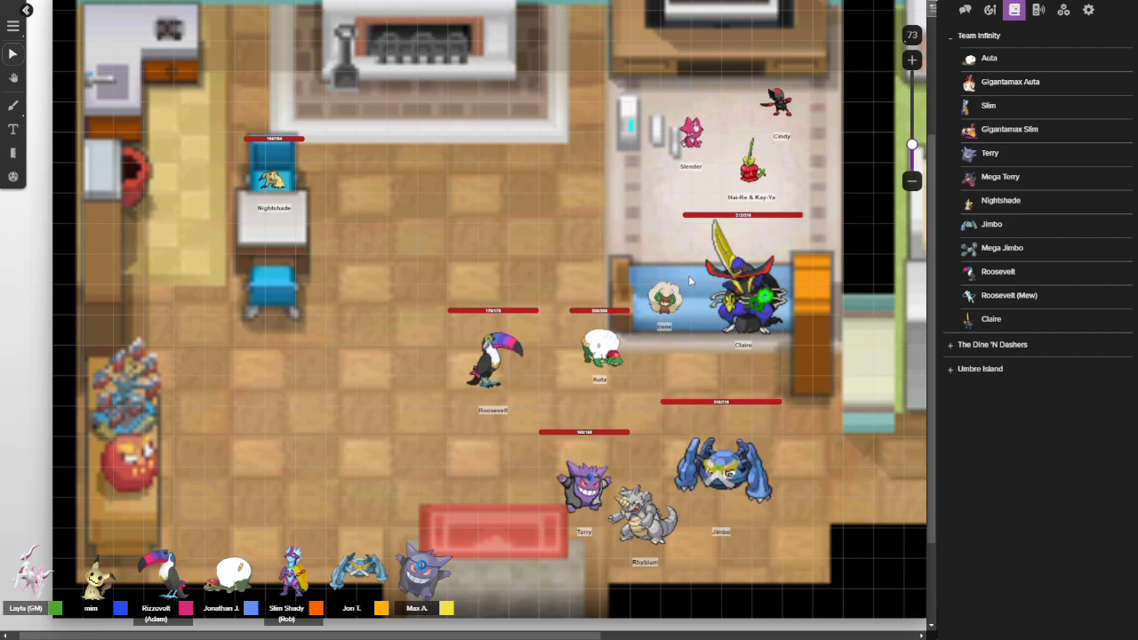